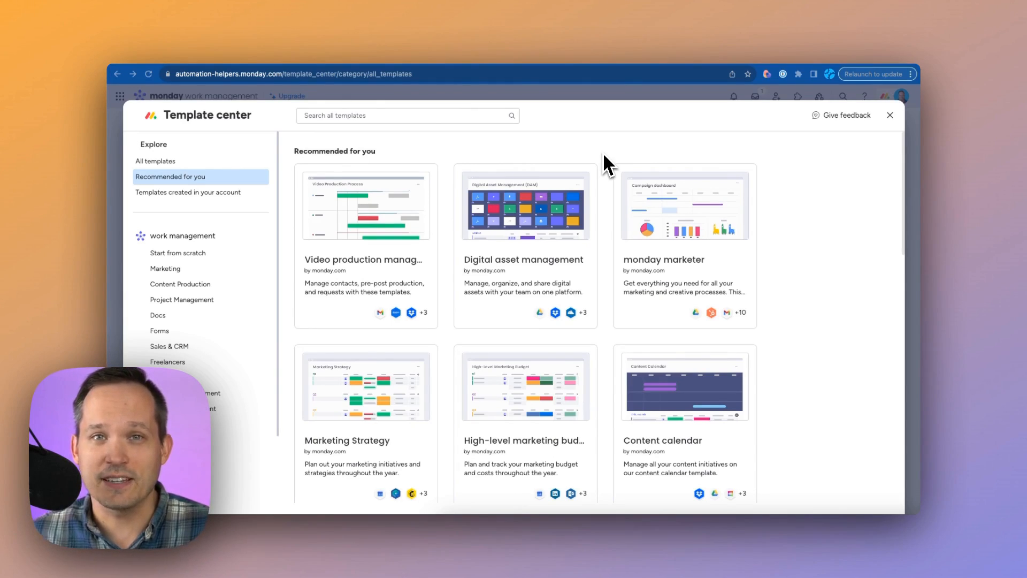
- Search the template center for 'week' to list the Weekly Checklist template
type("w")
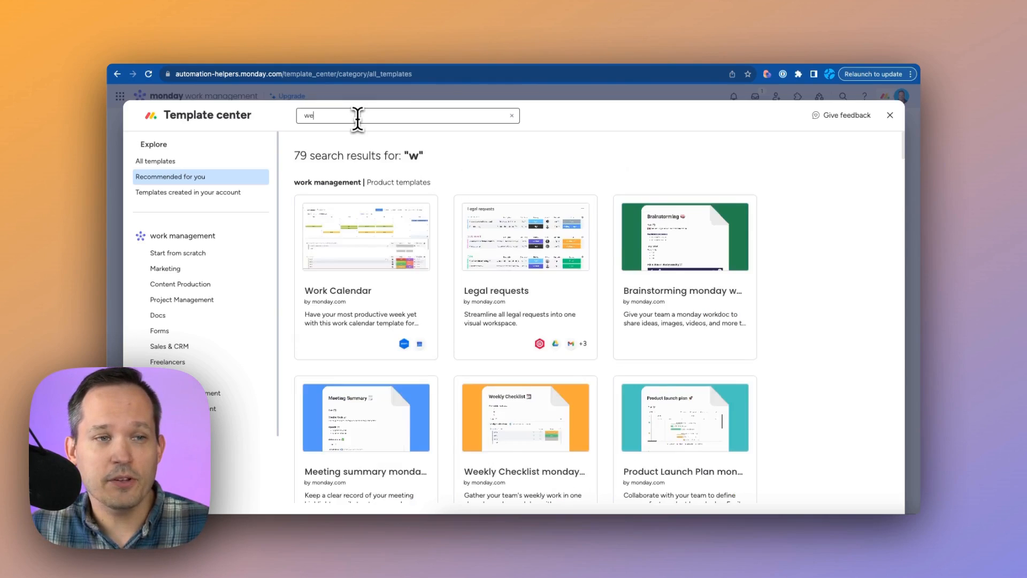
type("ek")
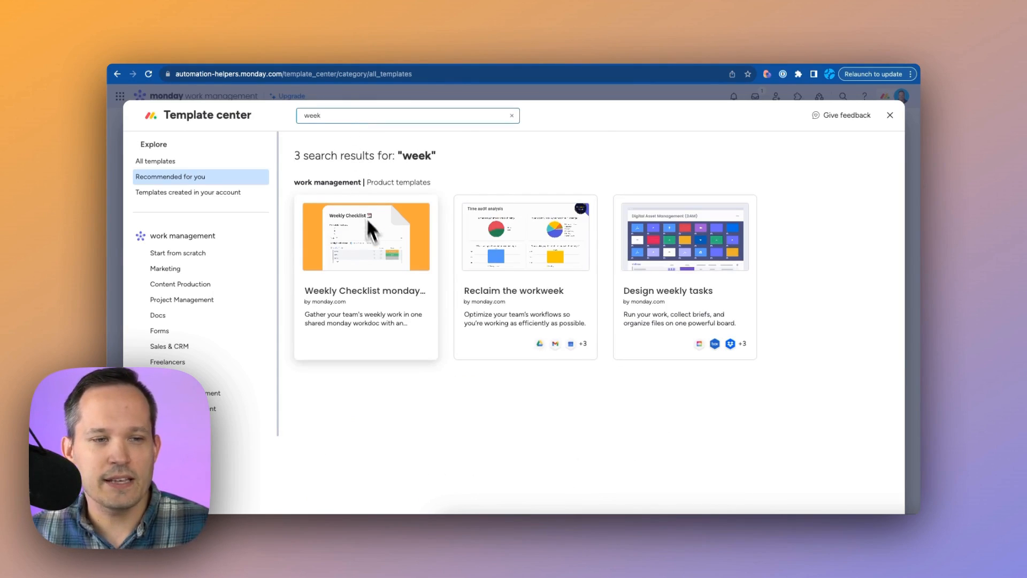
mouse_move(383, 255)
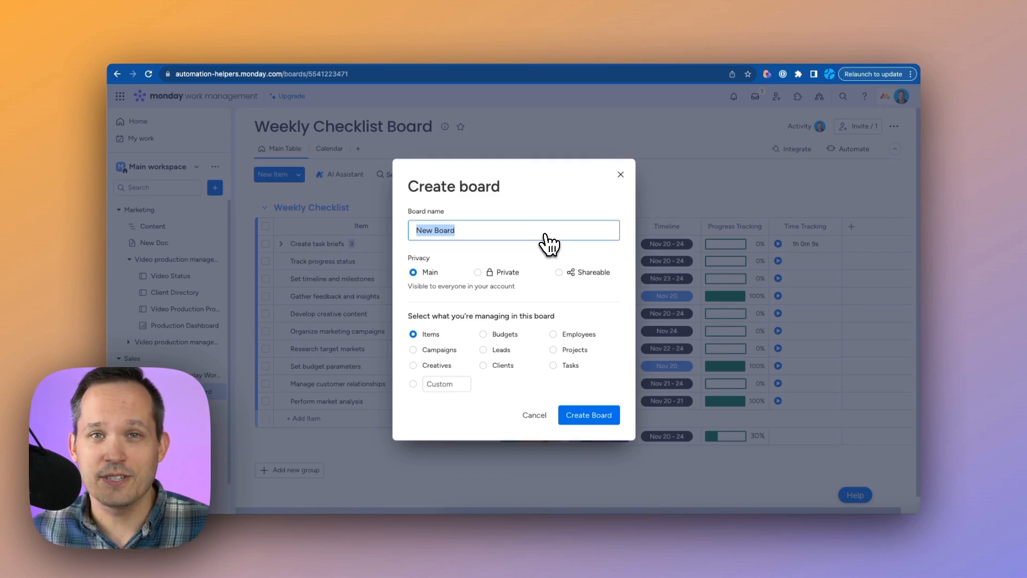
mouse_move(516, 251)
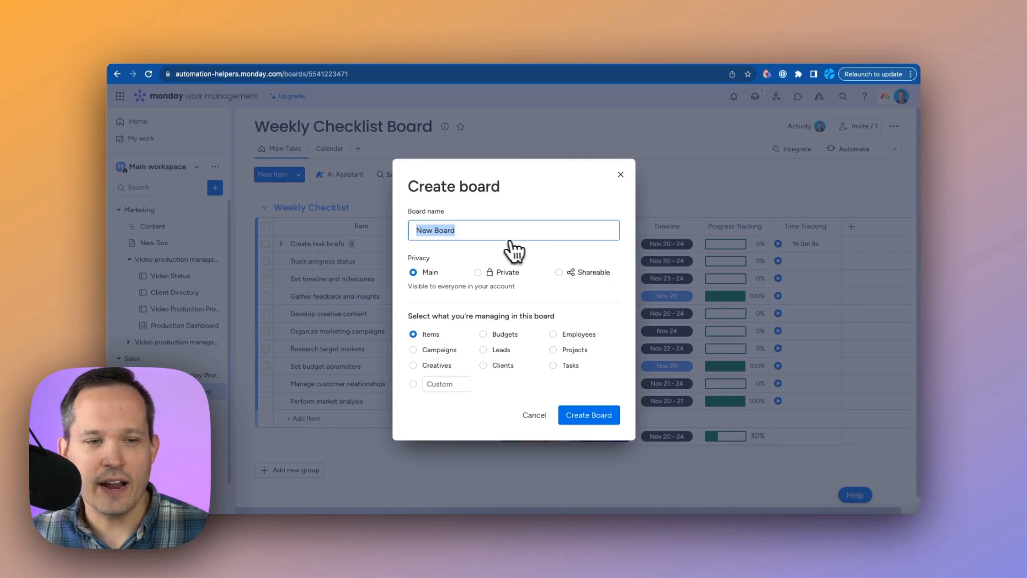
mouse_move(413, 298)
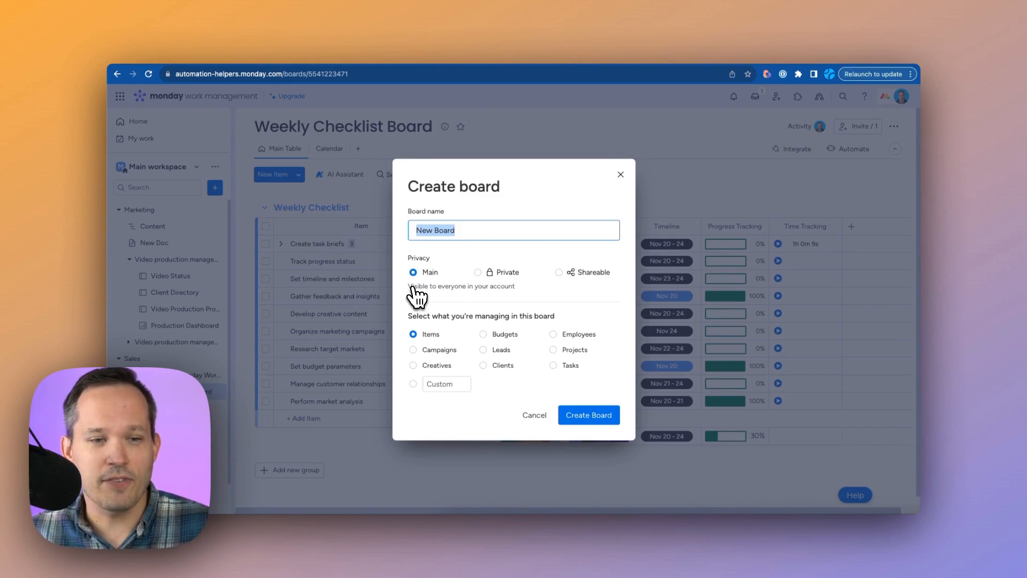
- Set the Weekly Checklist Board's privacy to Private and create the board
left_click(478, 272)
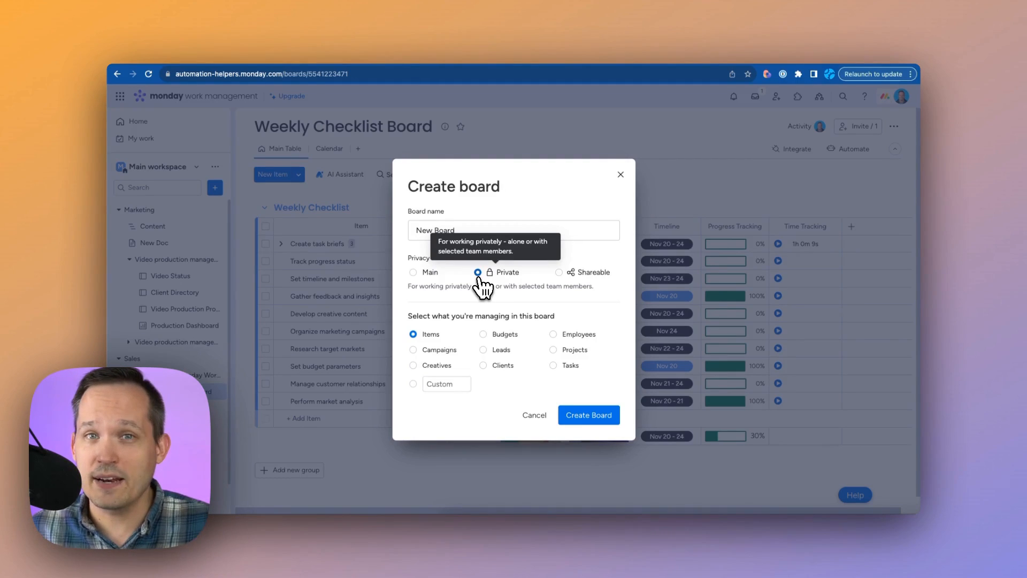
mouse_move(546, 283)
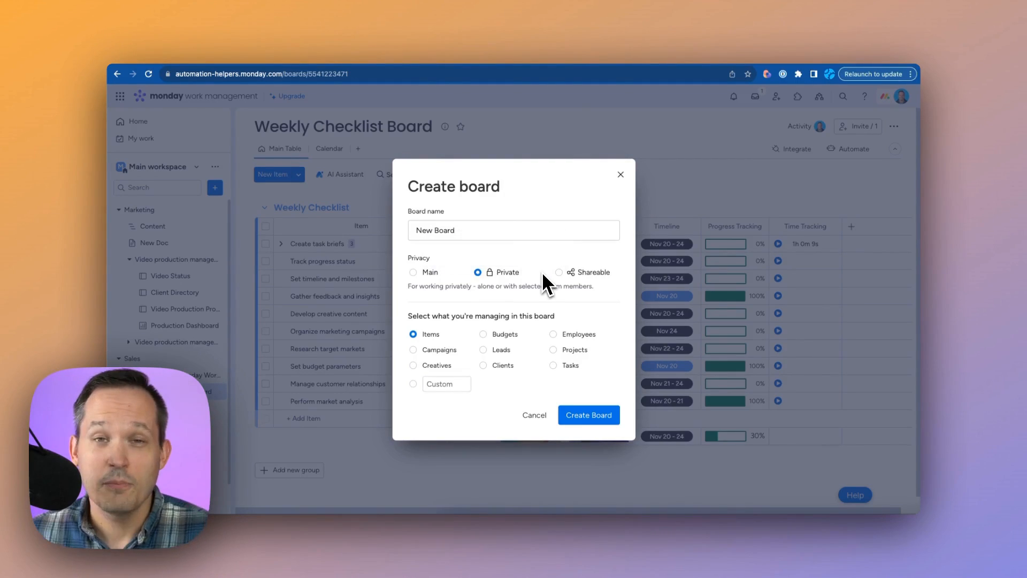
left_click(554, 272)
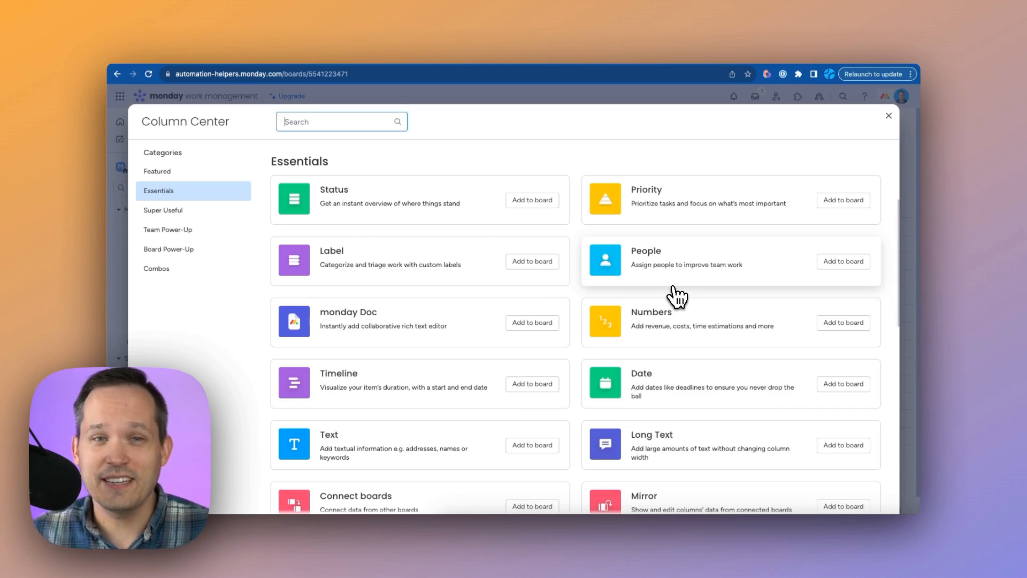
- Browse the Column Center categories, then close it to return to the task table
scroll("down", 3)
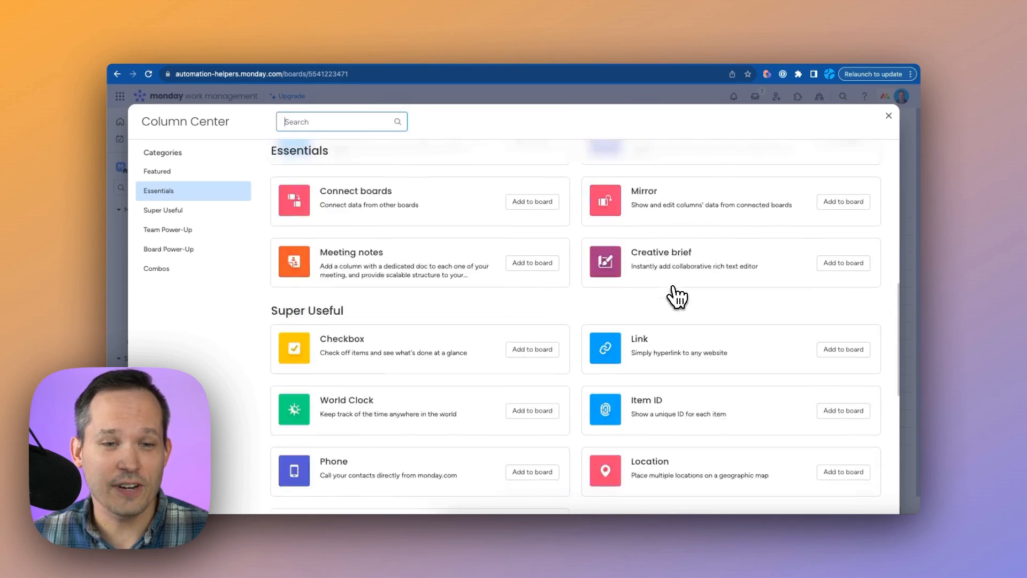
left_click(888, 116)
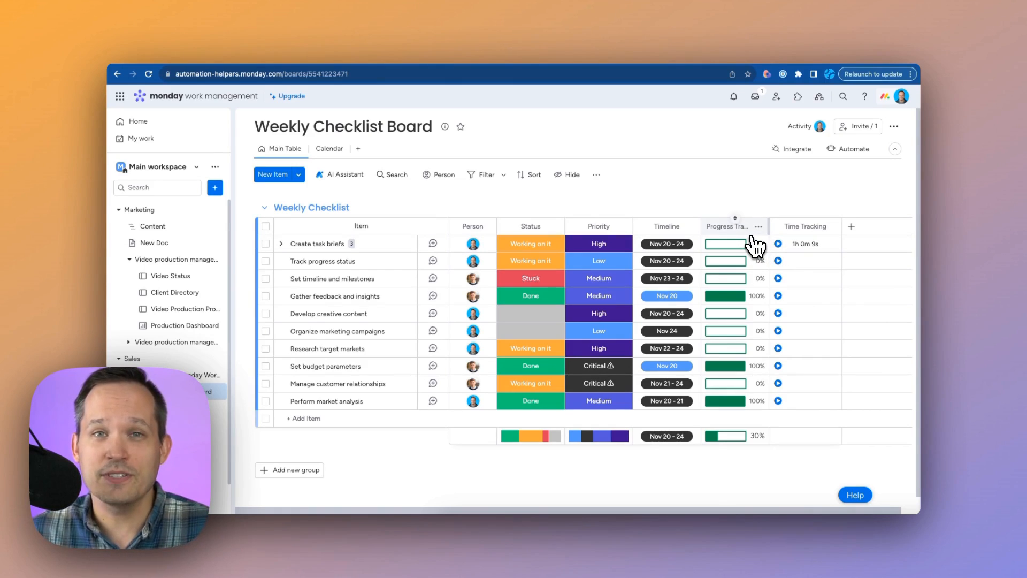
mouse_move(386, 196)
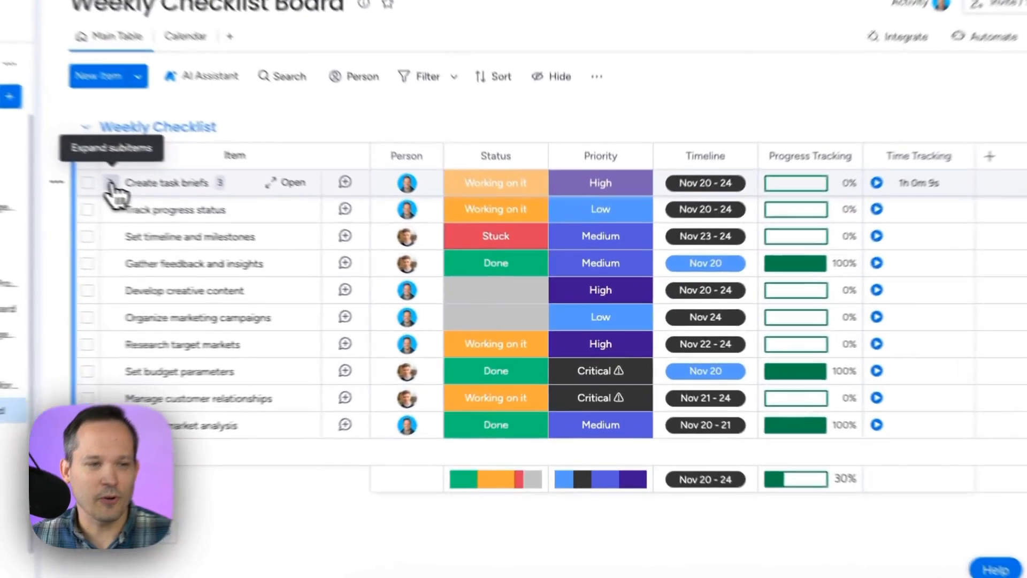
- Expand Create task briefs to show subitems Send email to client through Submit for approval
left_click(114, 181)
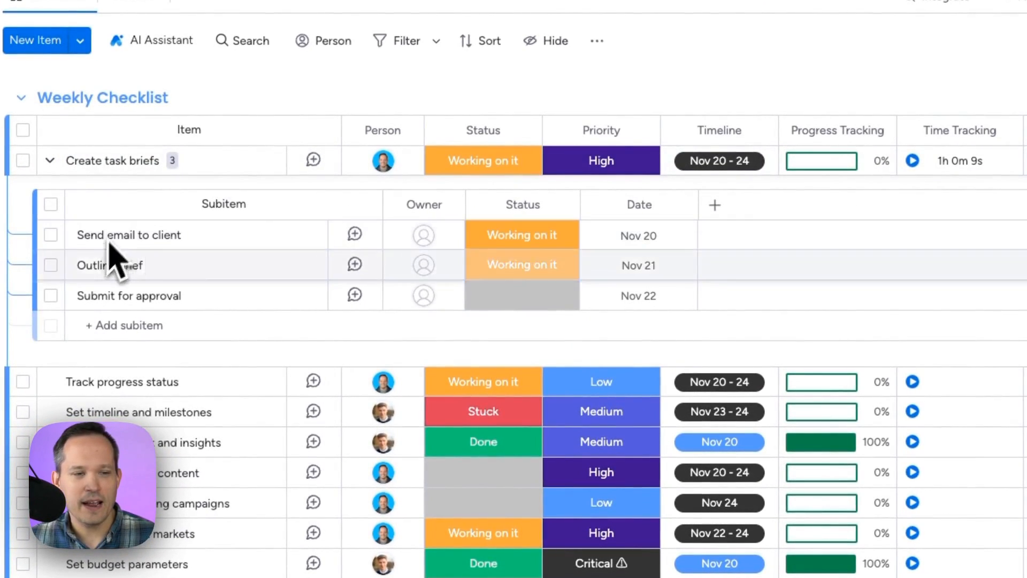
left_click(50, 160)
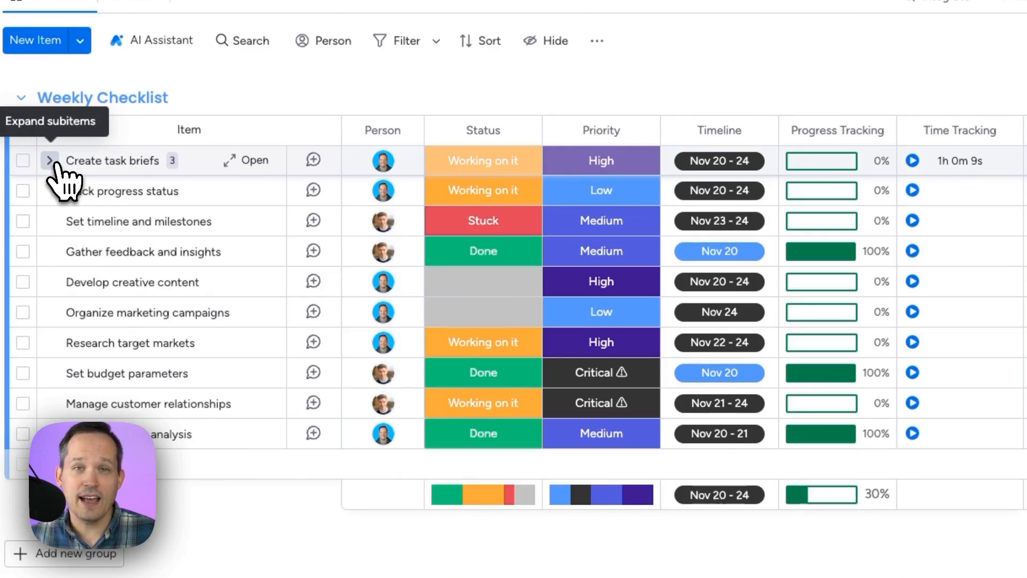
left_click(49, 160)
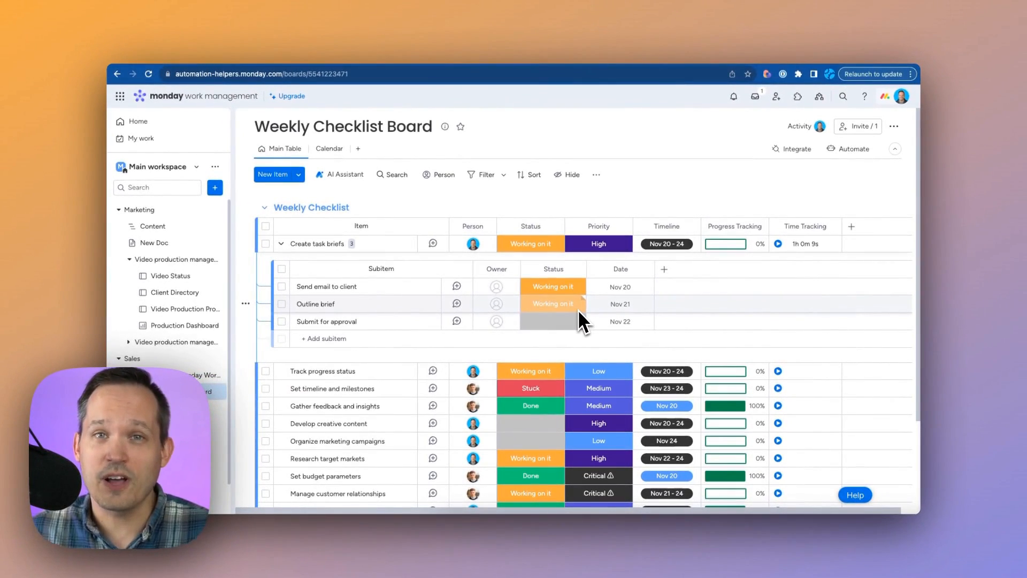
scroll("down", 3)
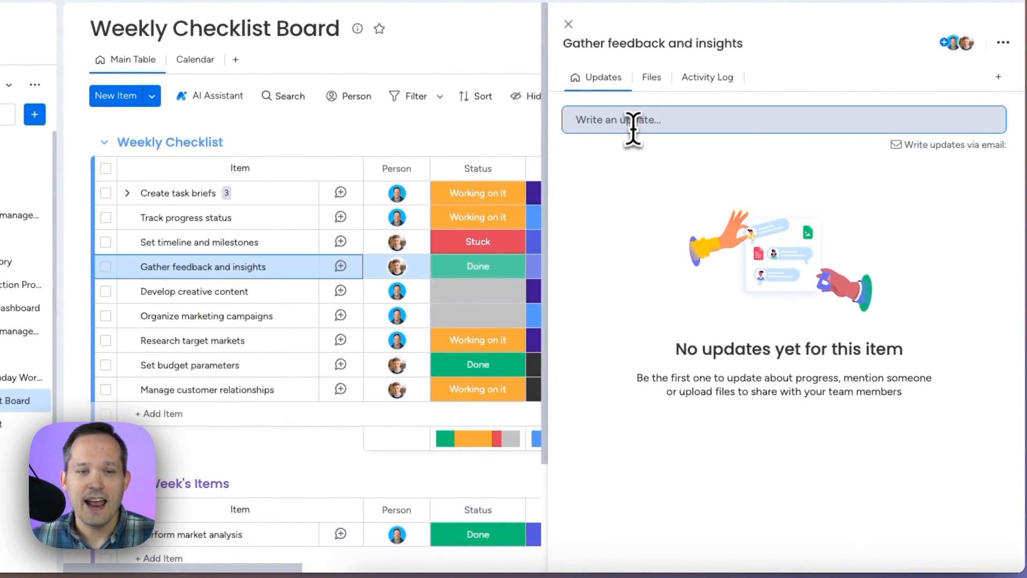
- Write an update on Gather feedback and insights mentioning a teammate via '@B'
left_click(720, 120)
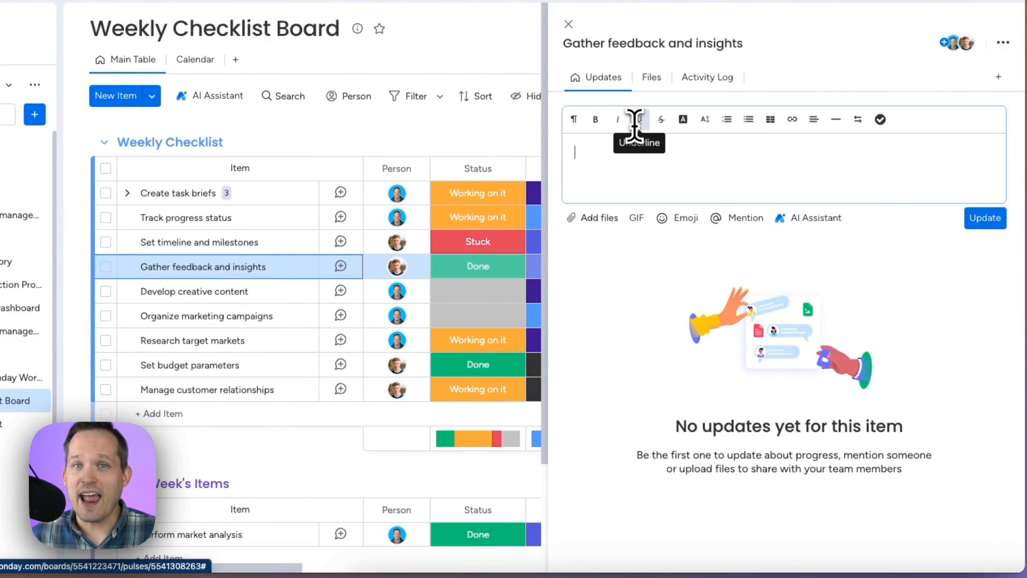
type("@B")
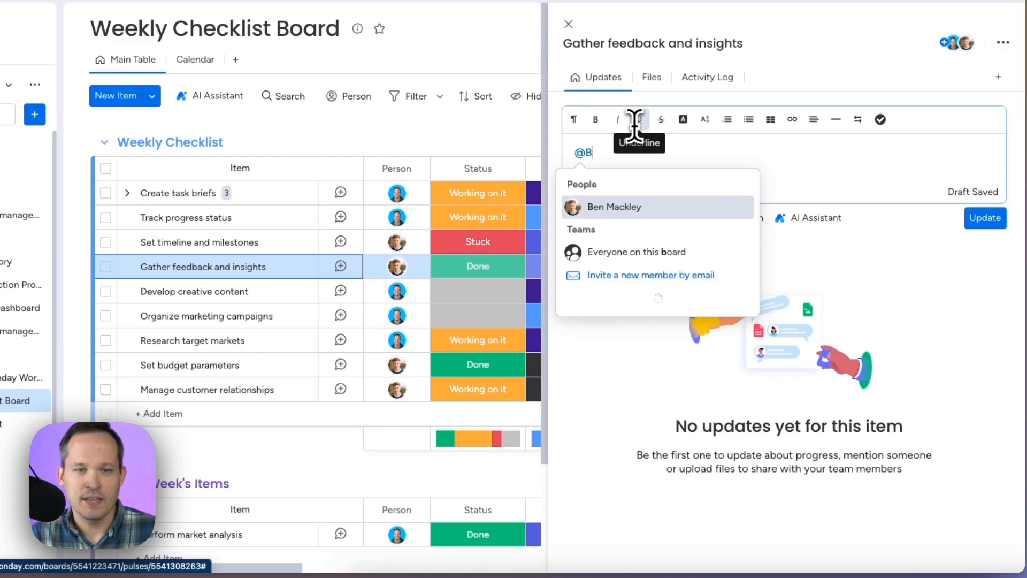
left_click(613, 207)
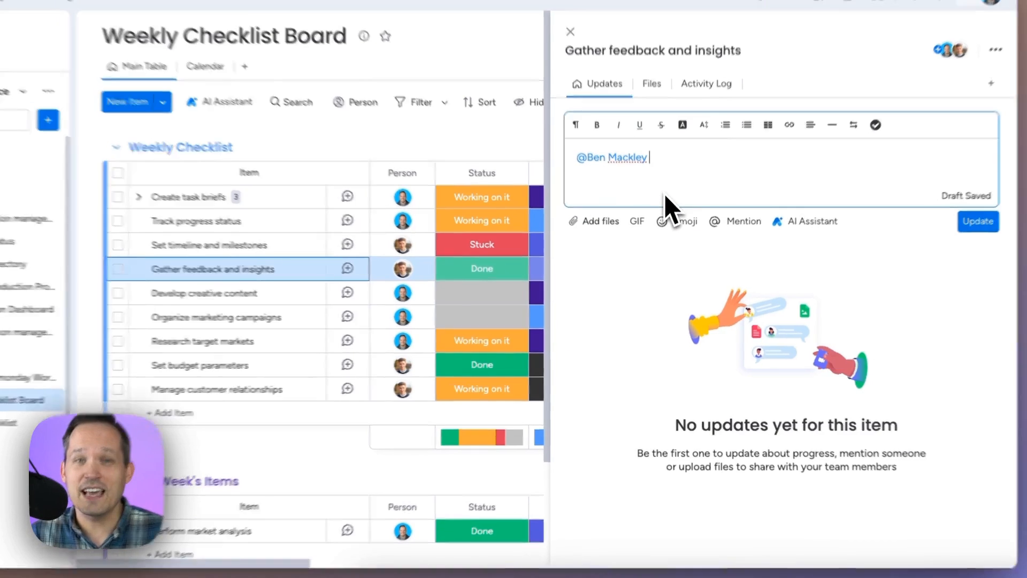
left_click(569, 31)
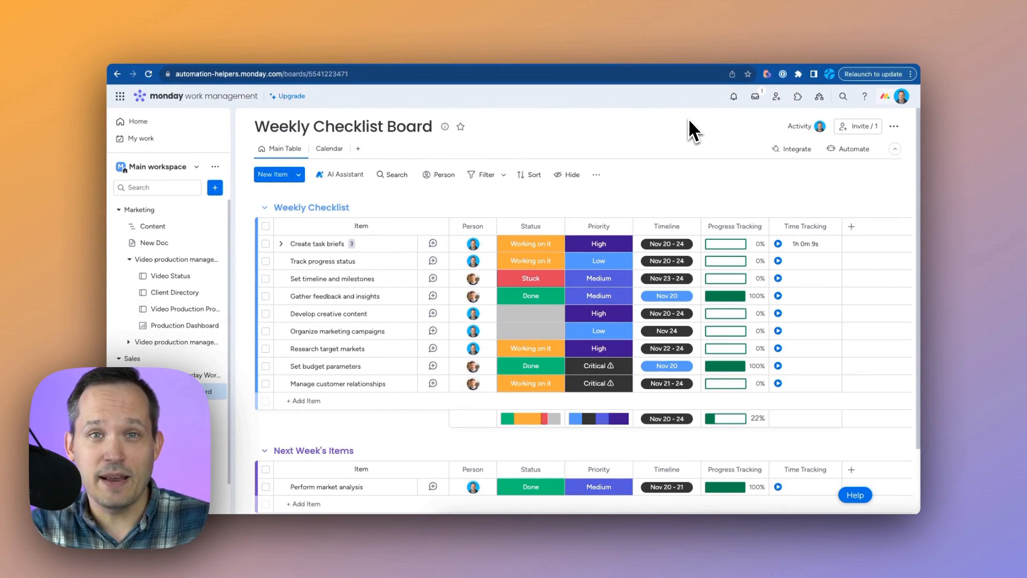
mouse_move(678, 127)
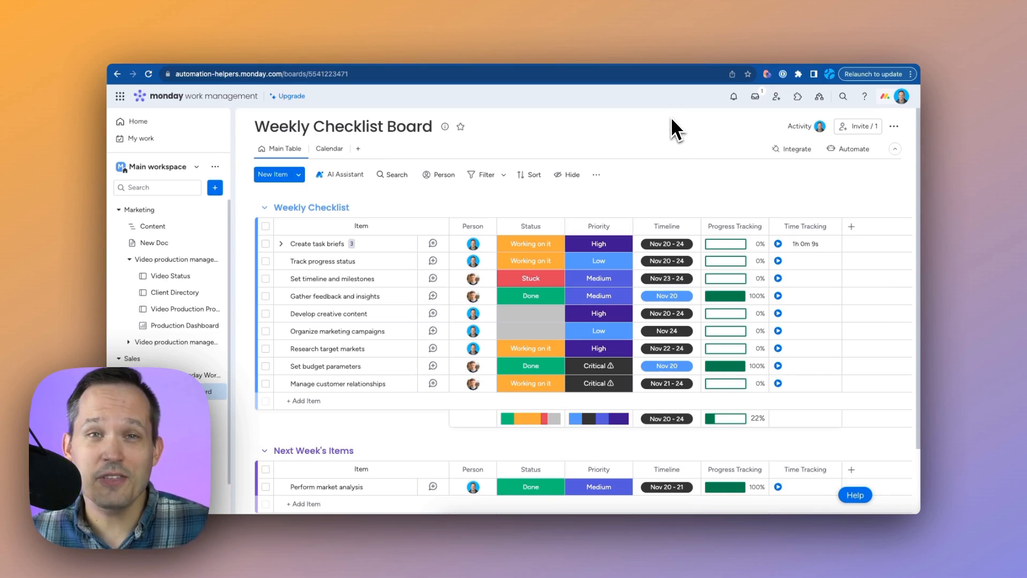
- View the board's calendar for Nov 20–26, then return to the Main Table
left_click(329, 148)
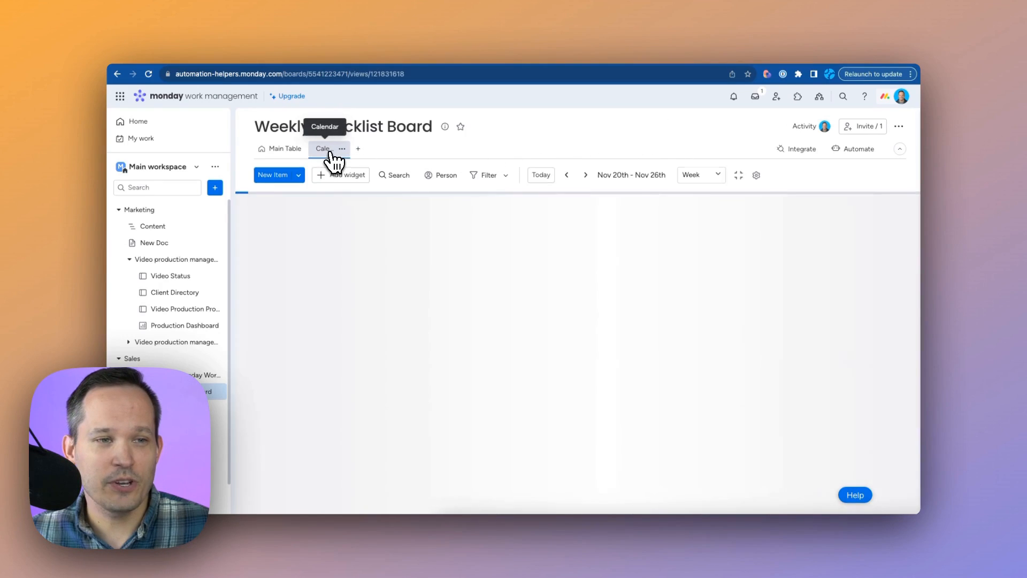
left_click(322, 148)
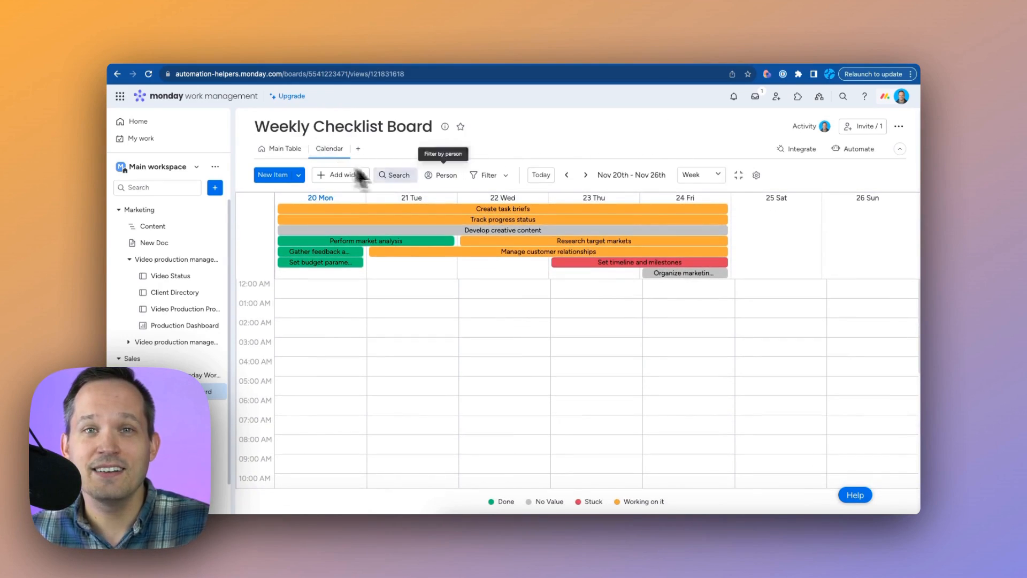
left_click(358, 149)
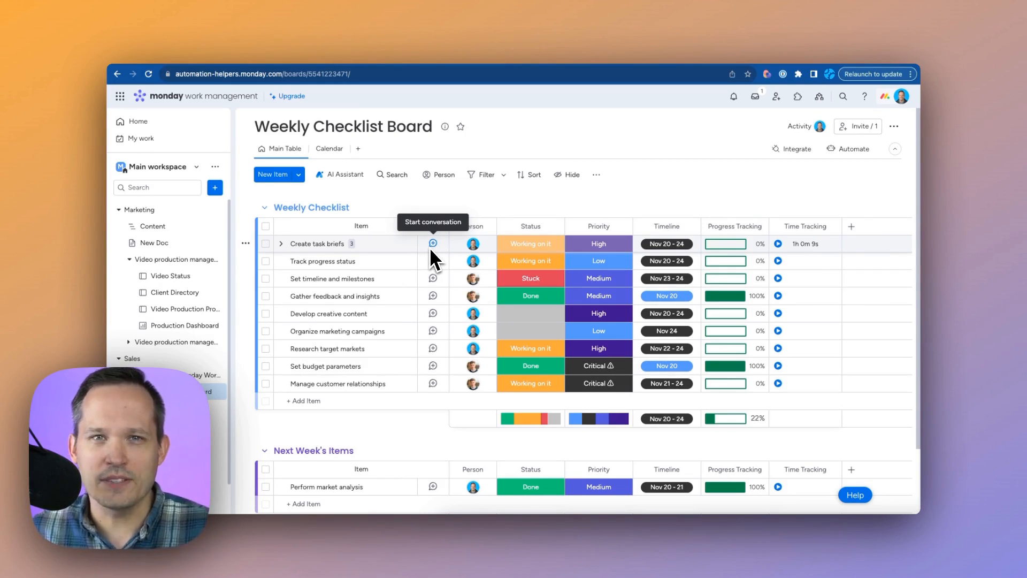
mouse_move(161, 138)
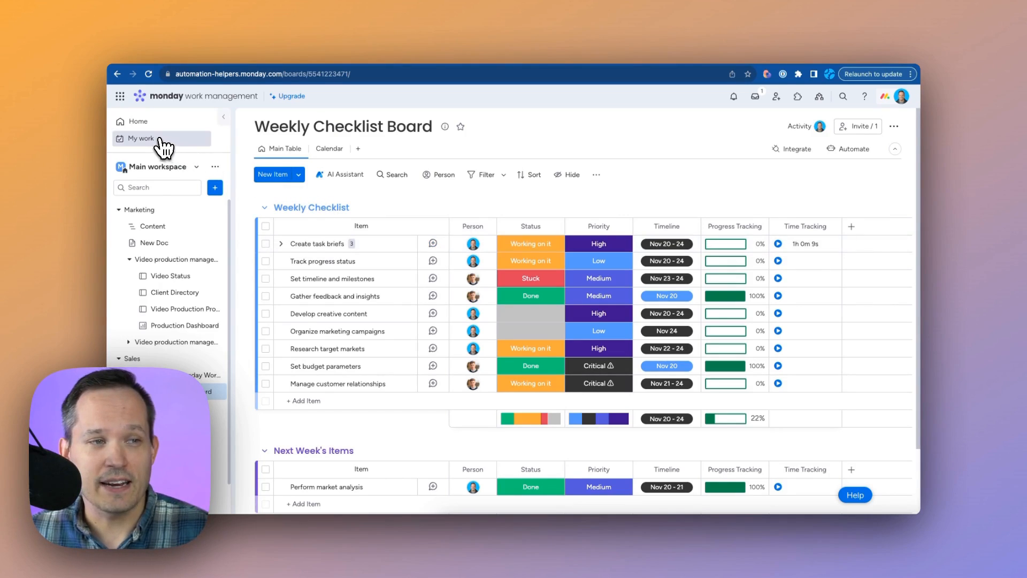
- Review the seven assigned items in My Work's This week group
left_click(141, 138)
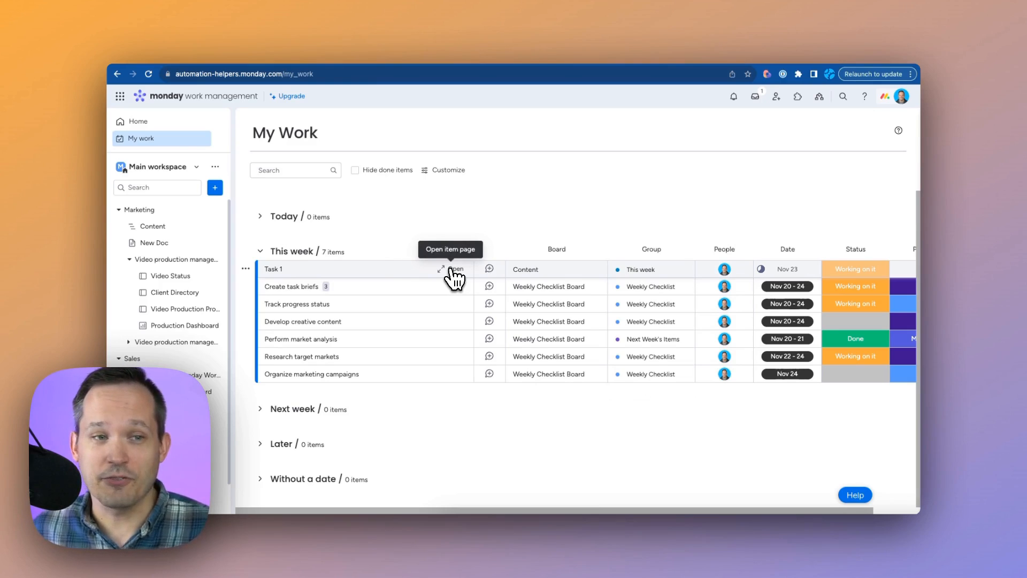
mouse_move(655, 277)
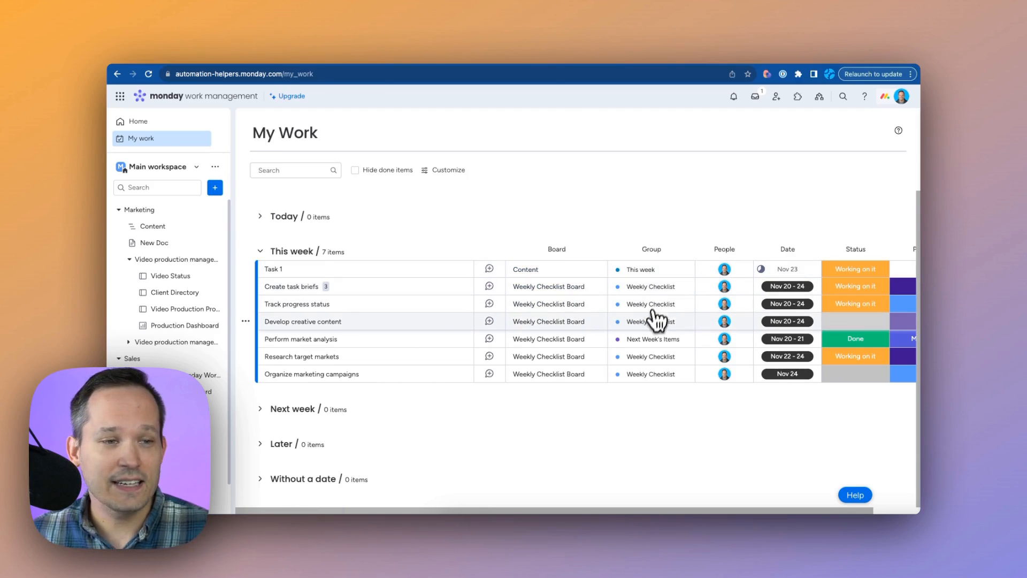
mouse_move(548, 304)
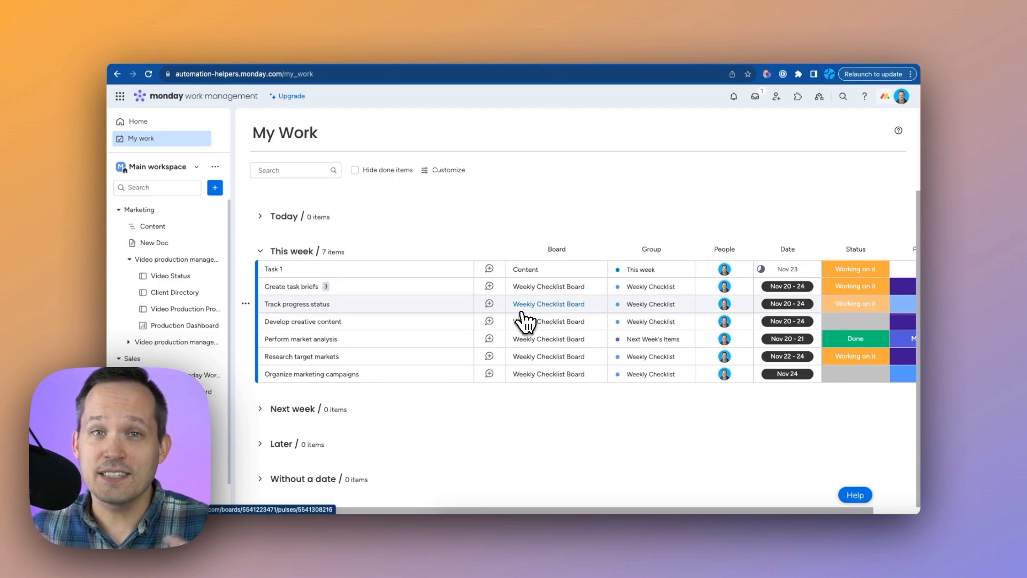
mouse_move(386, 275)
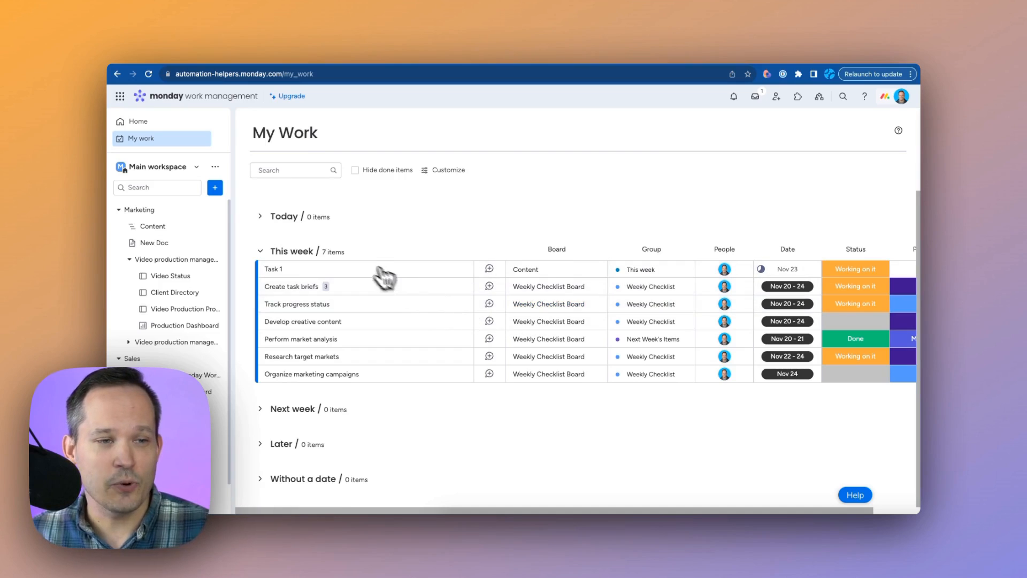
mouse_move(353, 344)
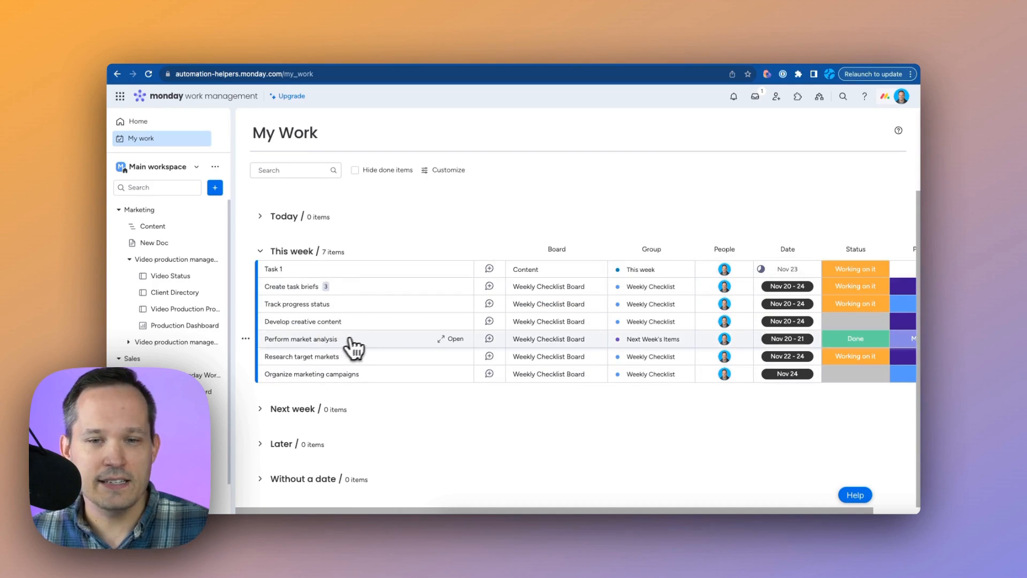
scroll("right", 3)
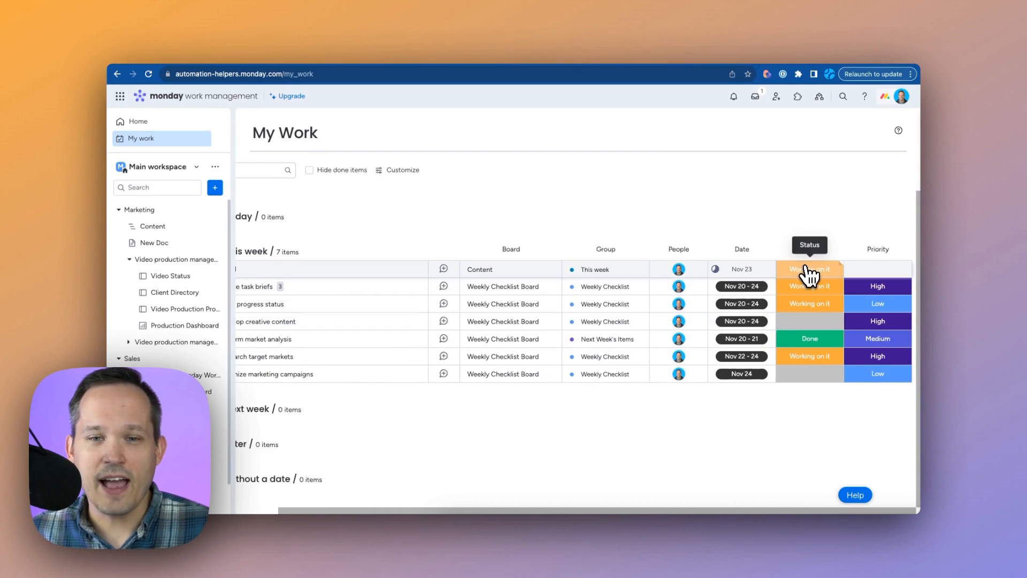
left_click(809, 268)
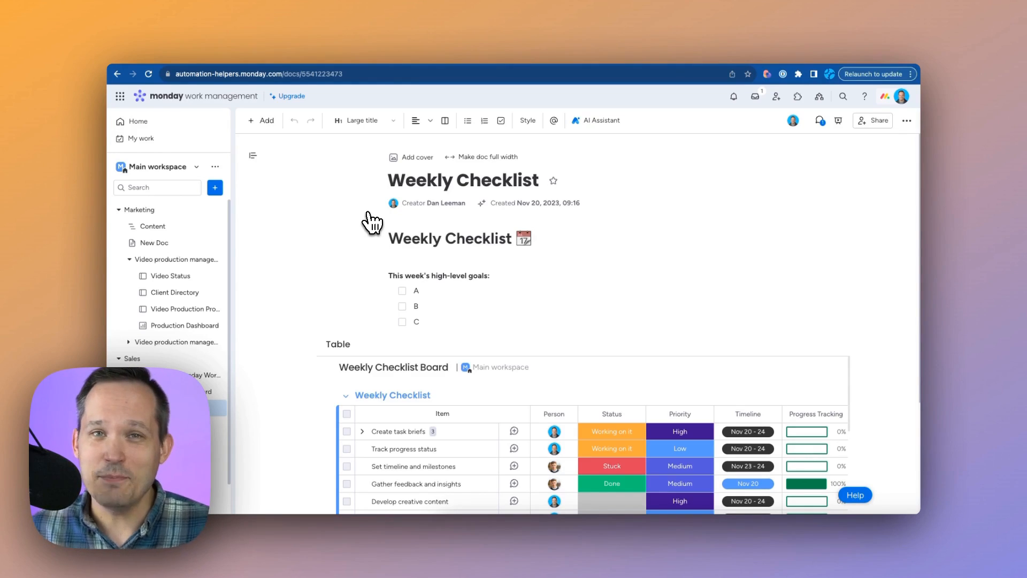
mouse_move(463, 232)
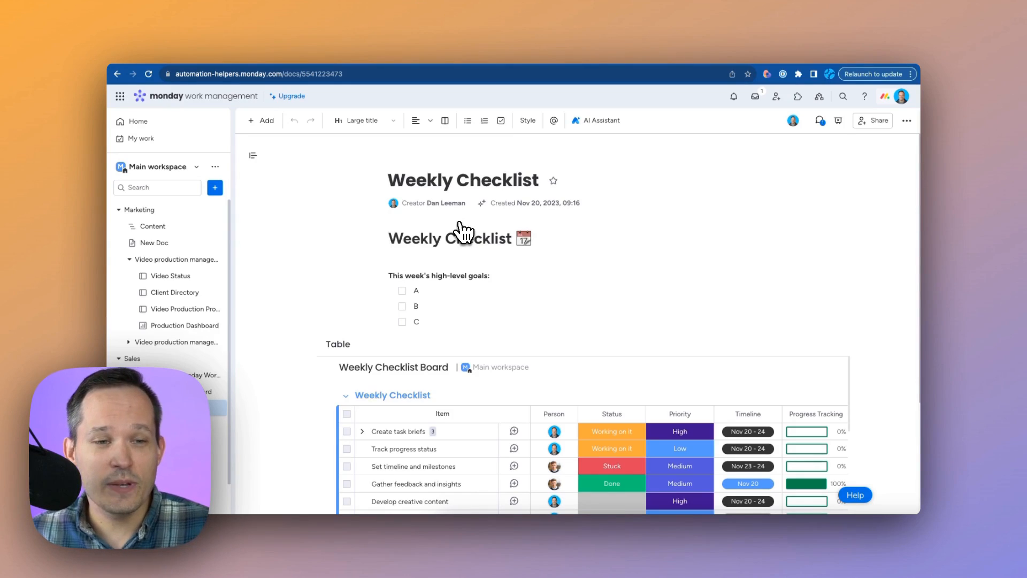
- Scroll the Weekly Checklist doc down to the embedded board table and back up
scroll("down", 3)
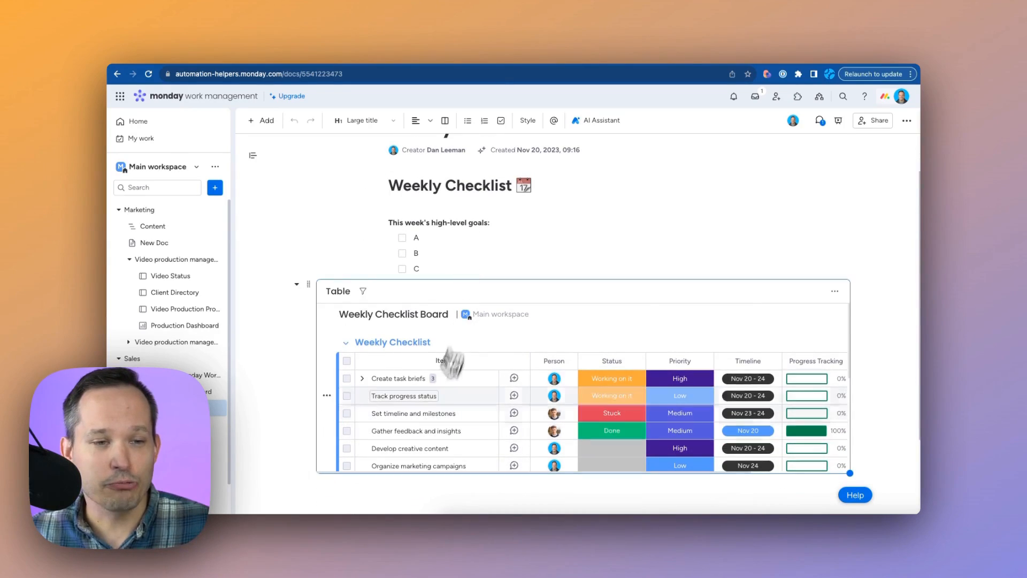
scroll("up", 3)
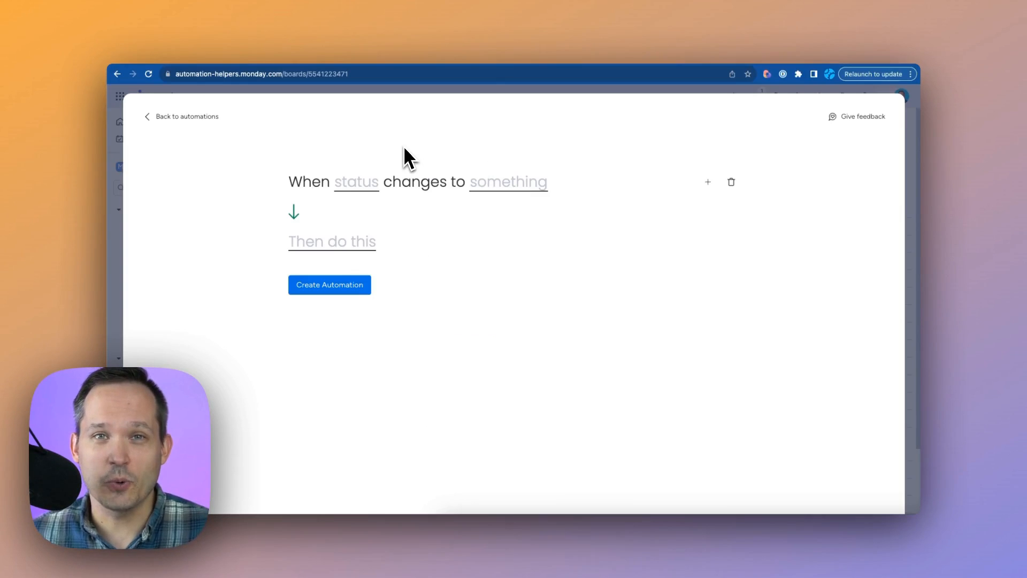
- Build the rule 'when Status changes to Done, then notify someone'
left_click(357, 181)
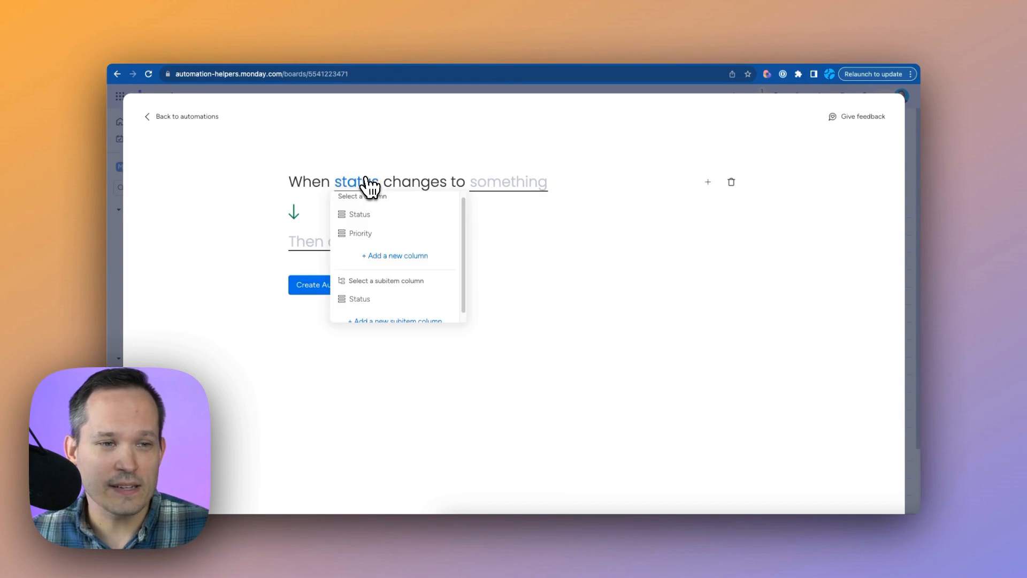
left_click(359, 214)
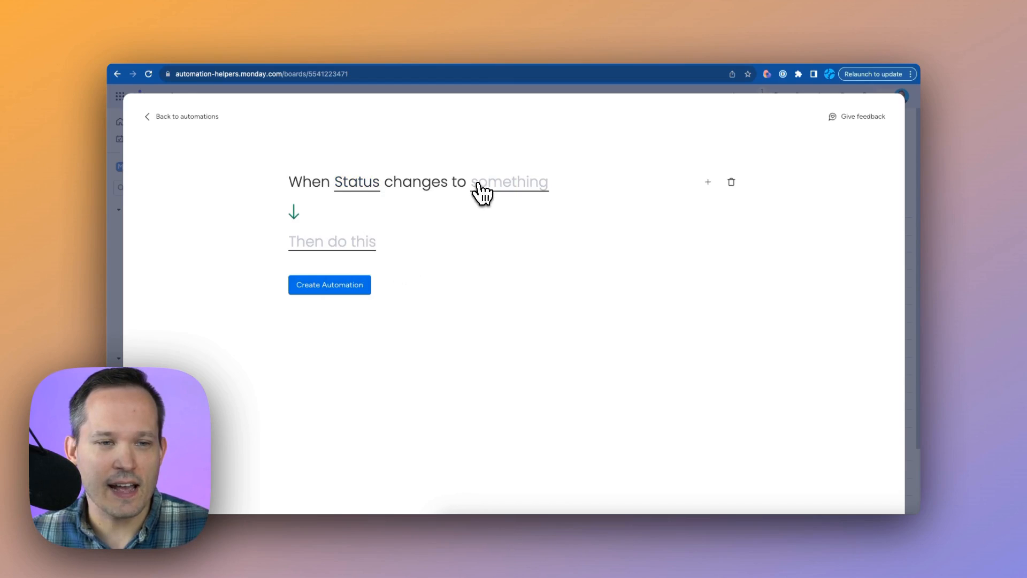
left_click(509, 181)
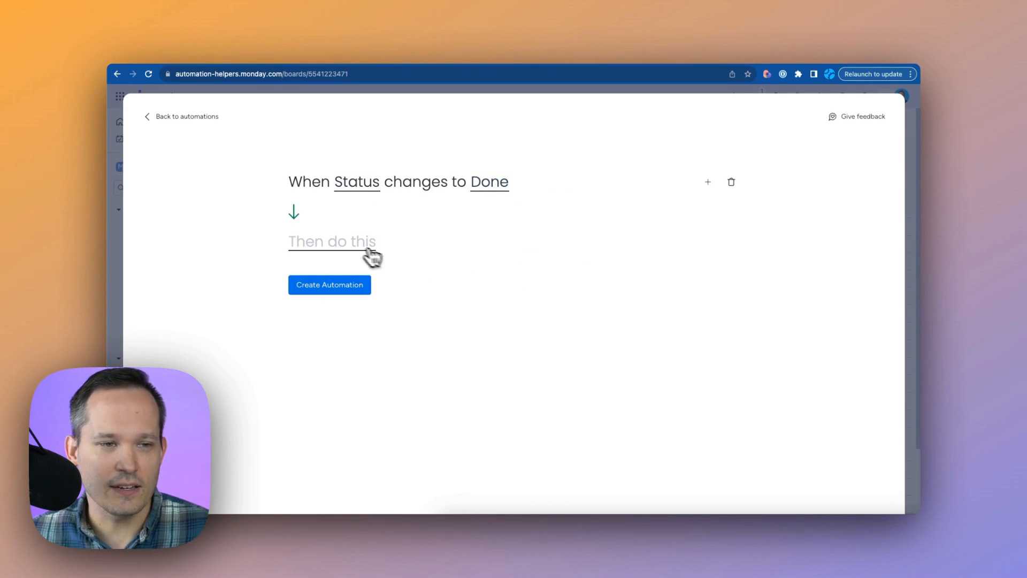
left_click(332, 241)
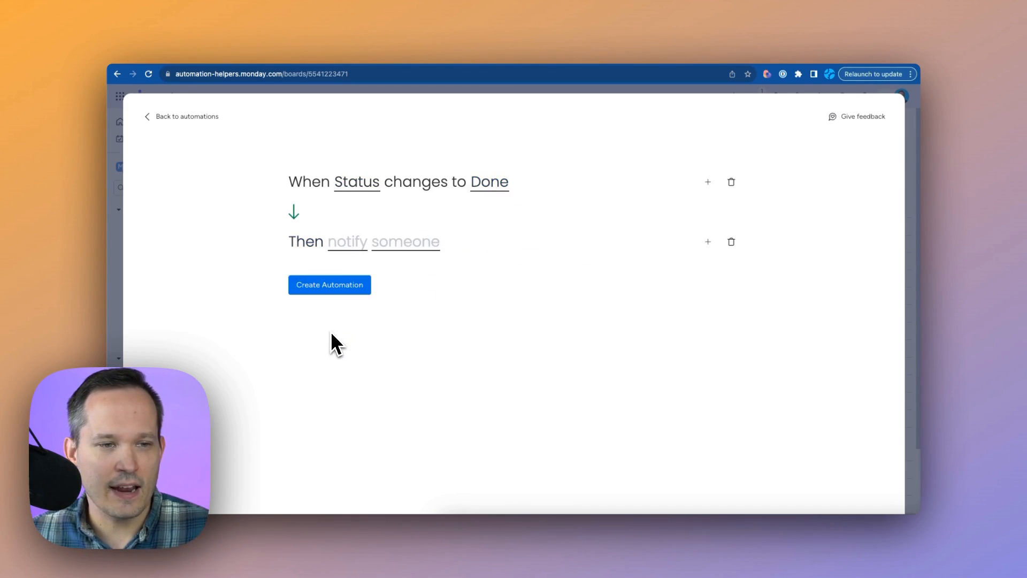
left_click(347, 242)
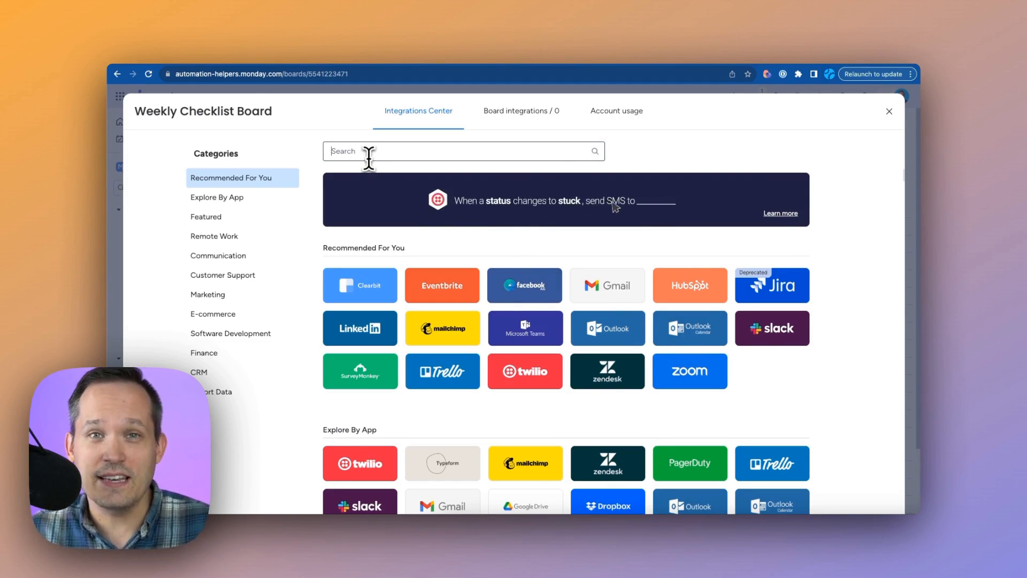
- Search integrations for Slack and add the status-change channel notification recipe
type("Slack")
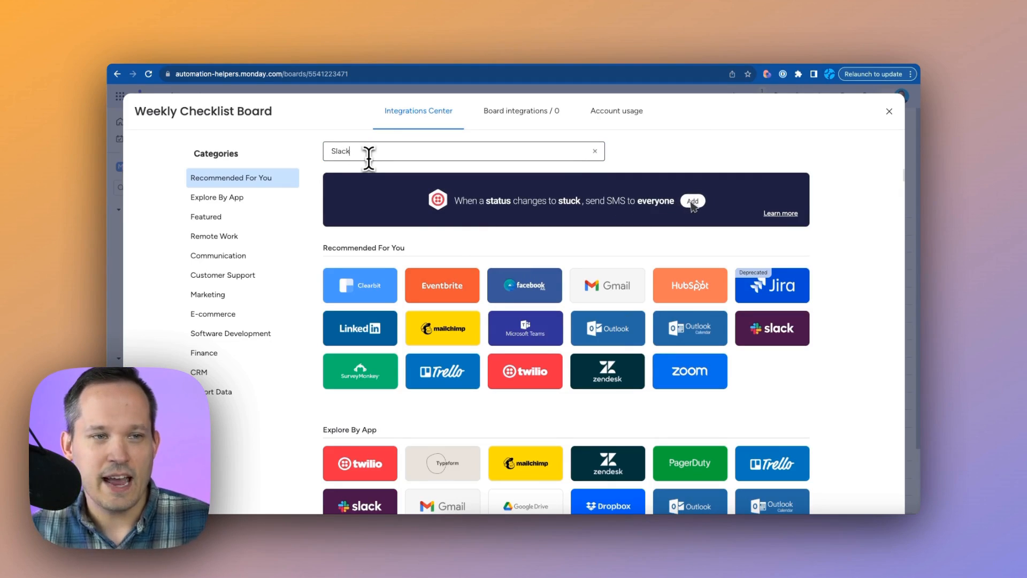
left_click(772, 327)
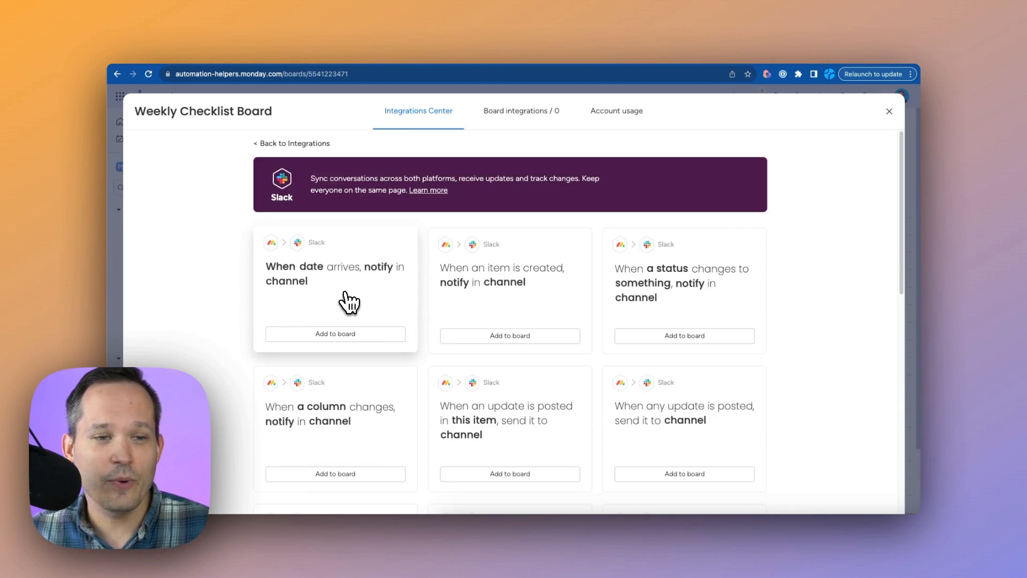
mouse_move(365, 304)
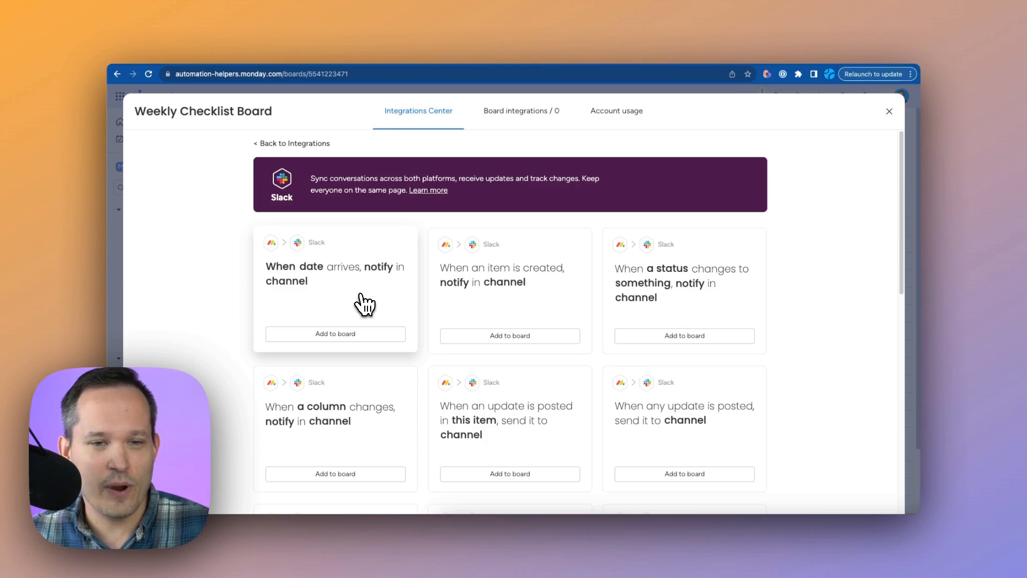
mouse_move(683, 334)
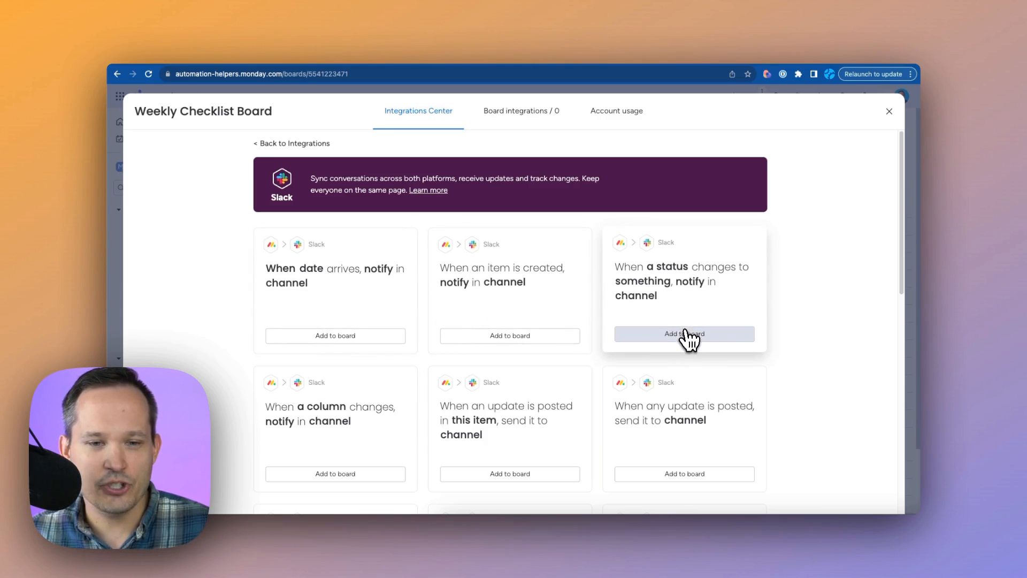
left_click(683, 334)
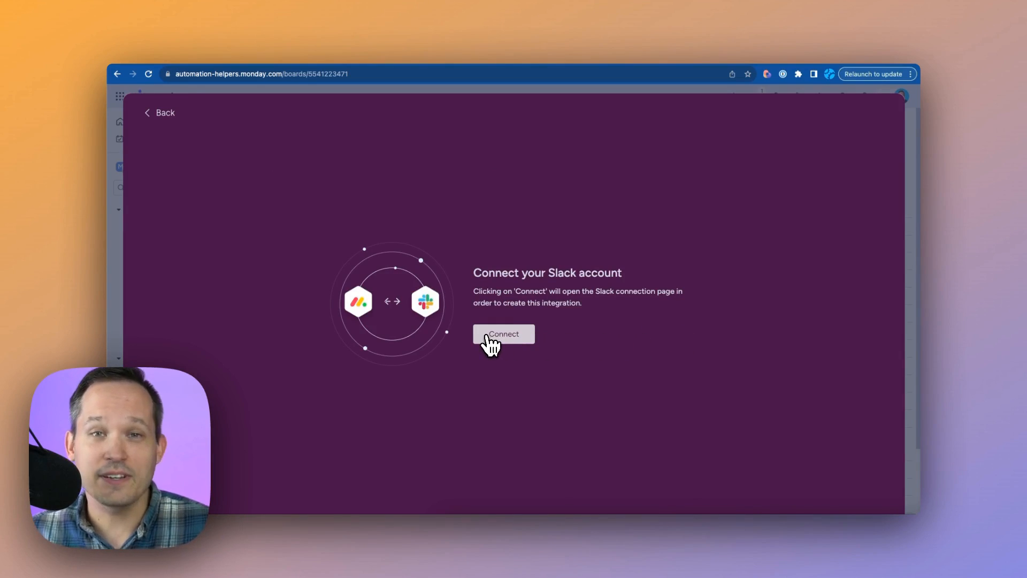